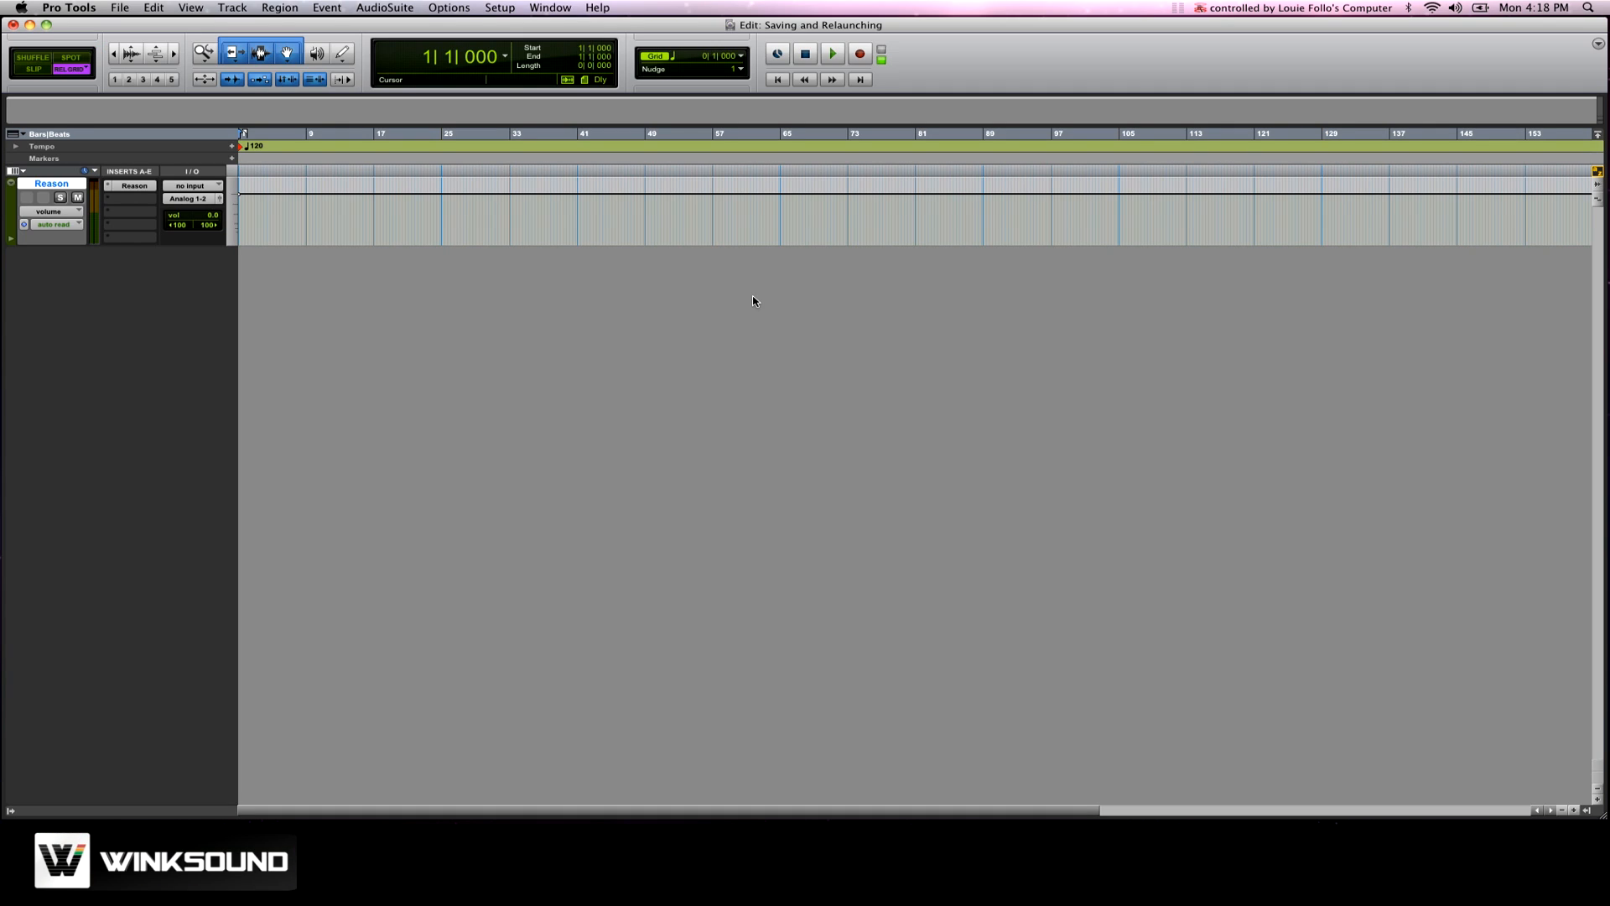
mouse_move(660, 124)
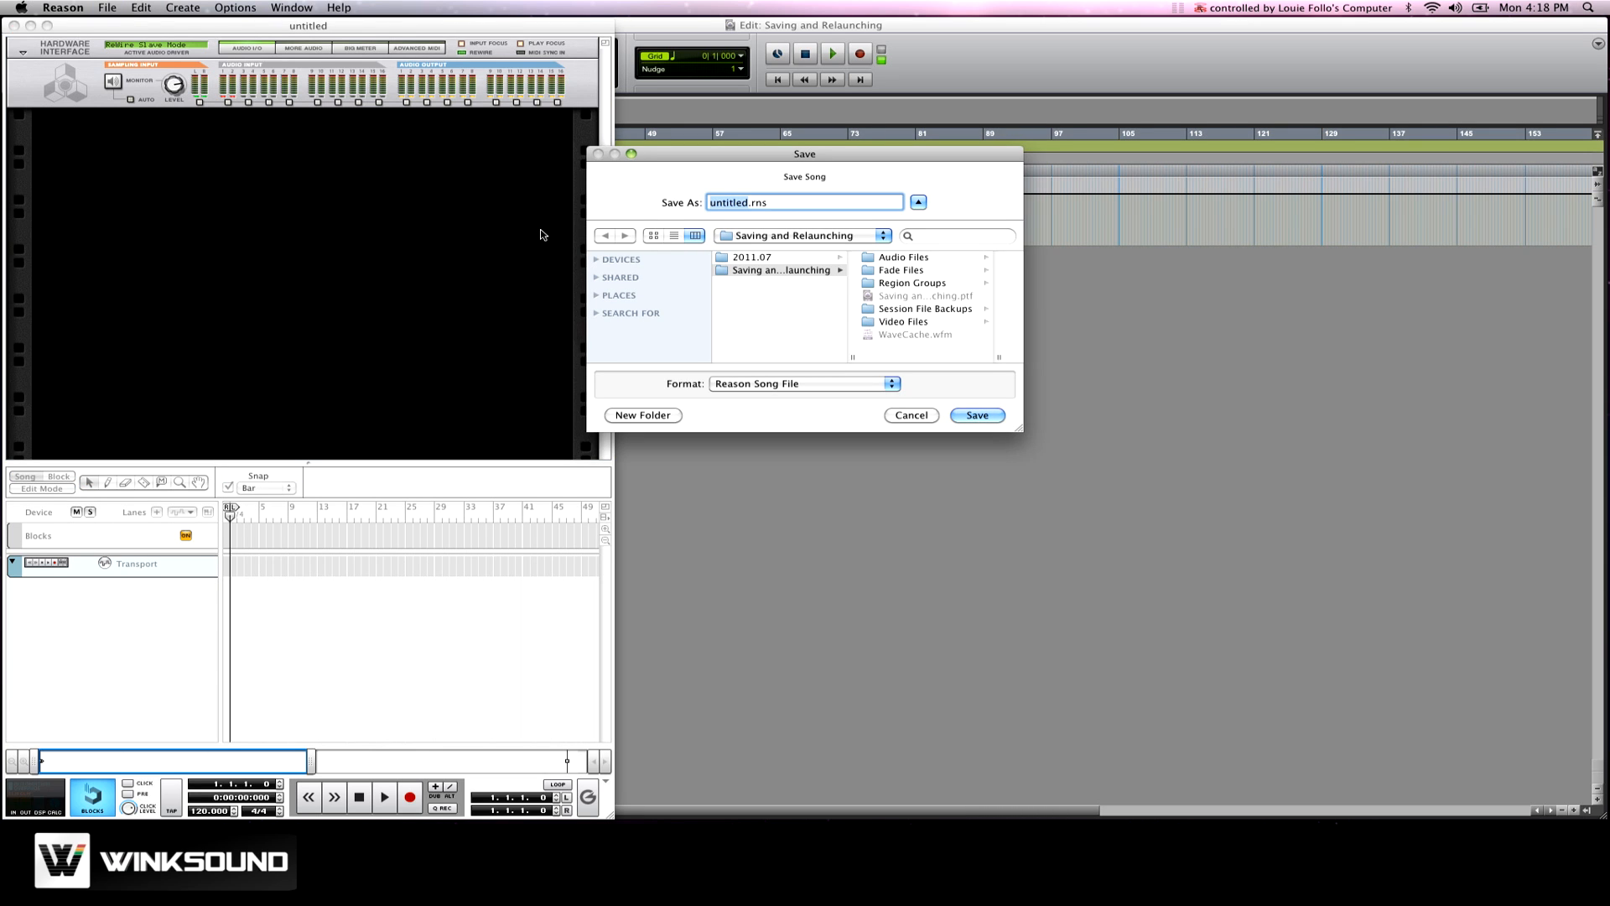
mouse_move(808, 273)
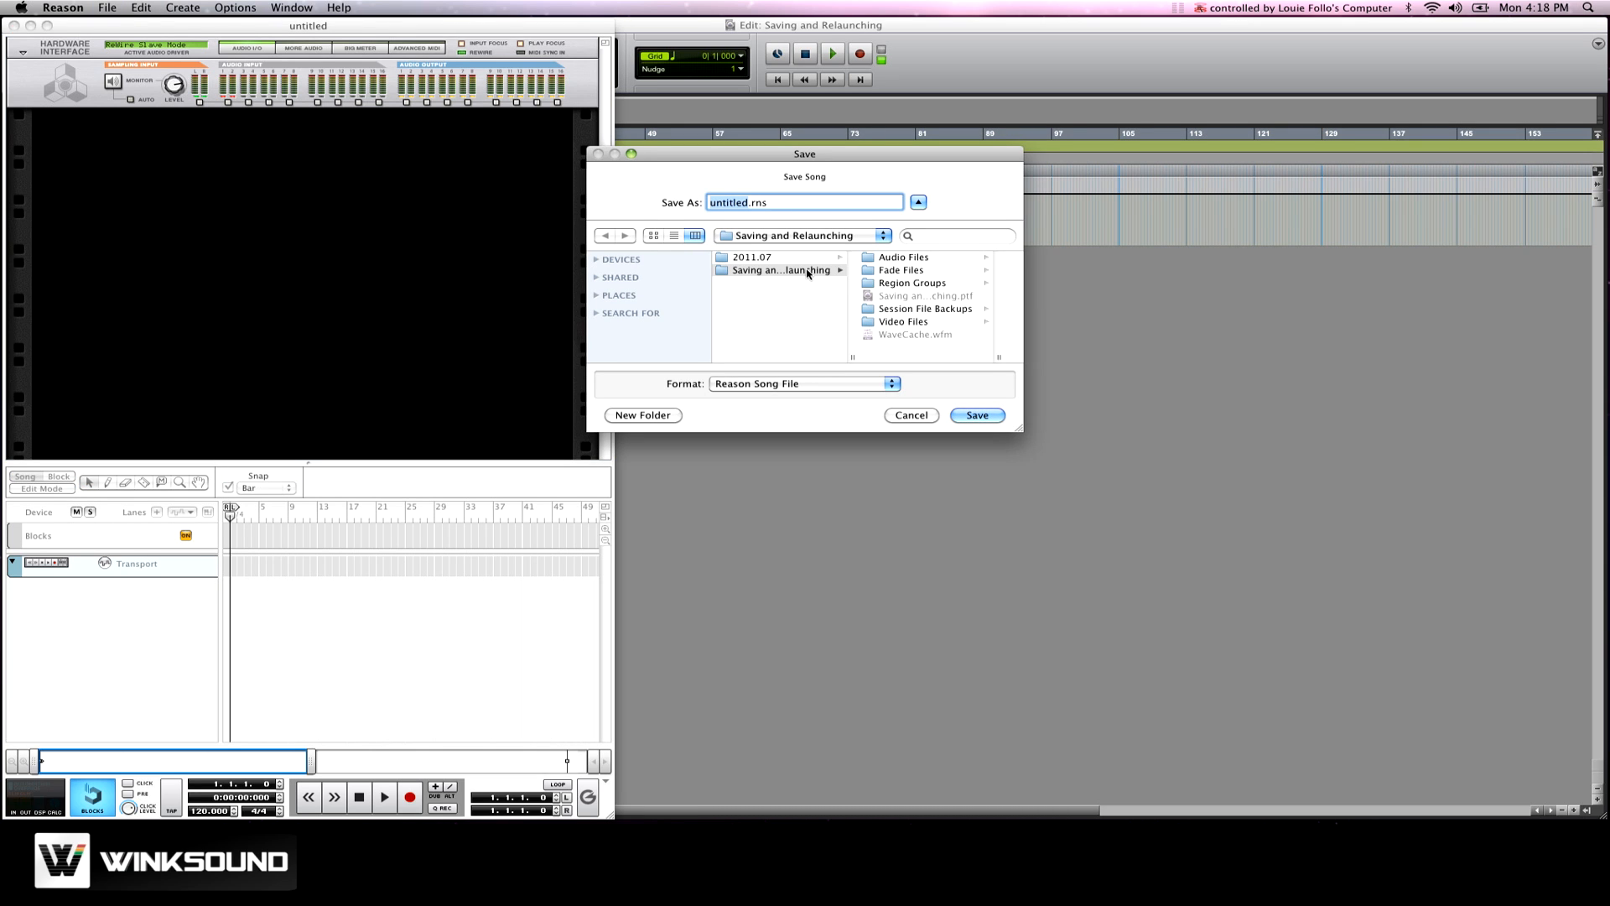
mouse_move(888, 284)
type("Saving and Relaunching")
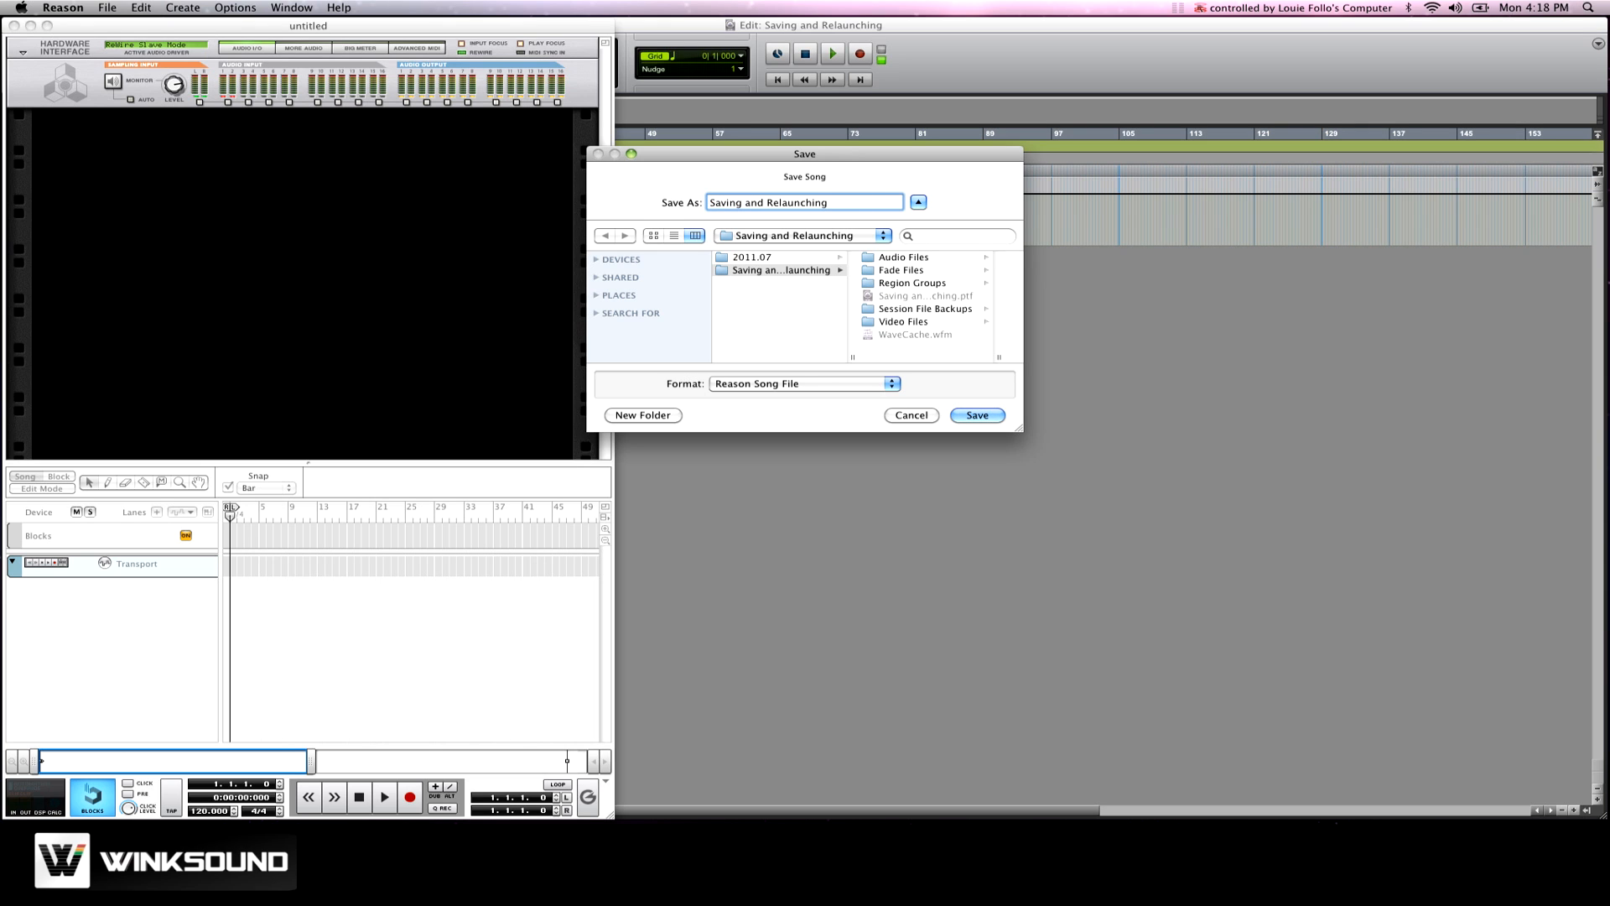
Save the song as 'Saving and Relaunching' in the Pro Tools session folder.
left_click(975, 415)
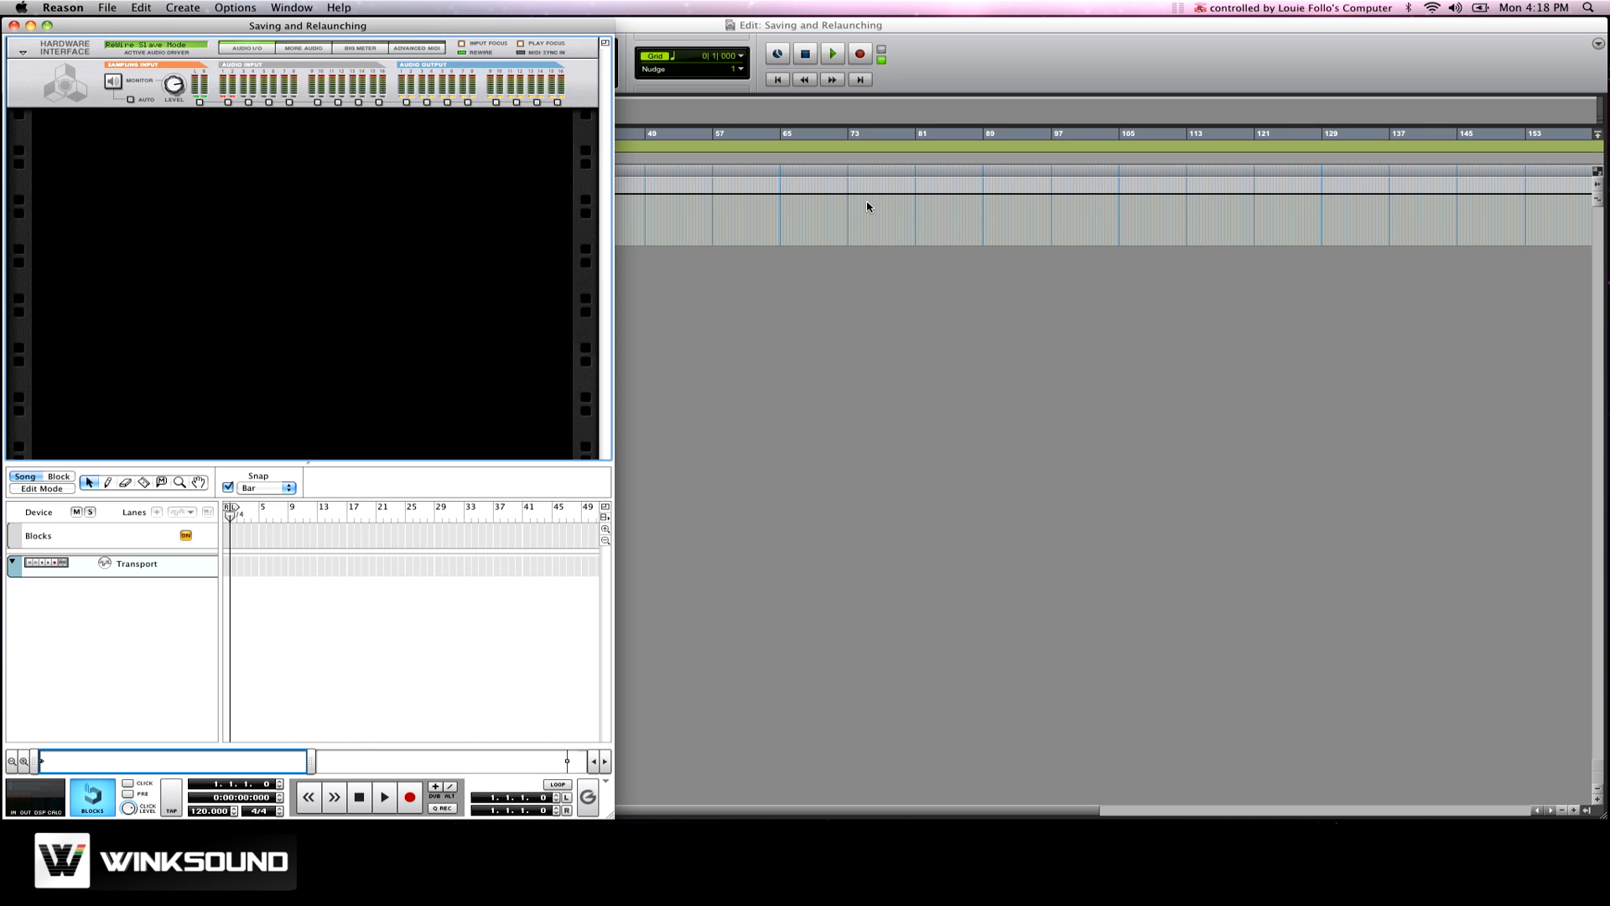
mouse_move(410, 230)
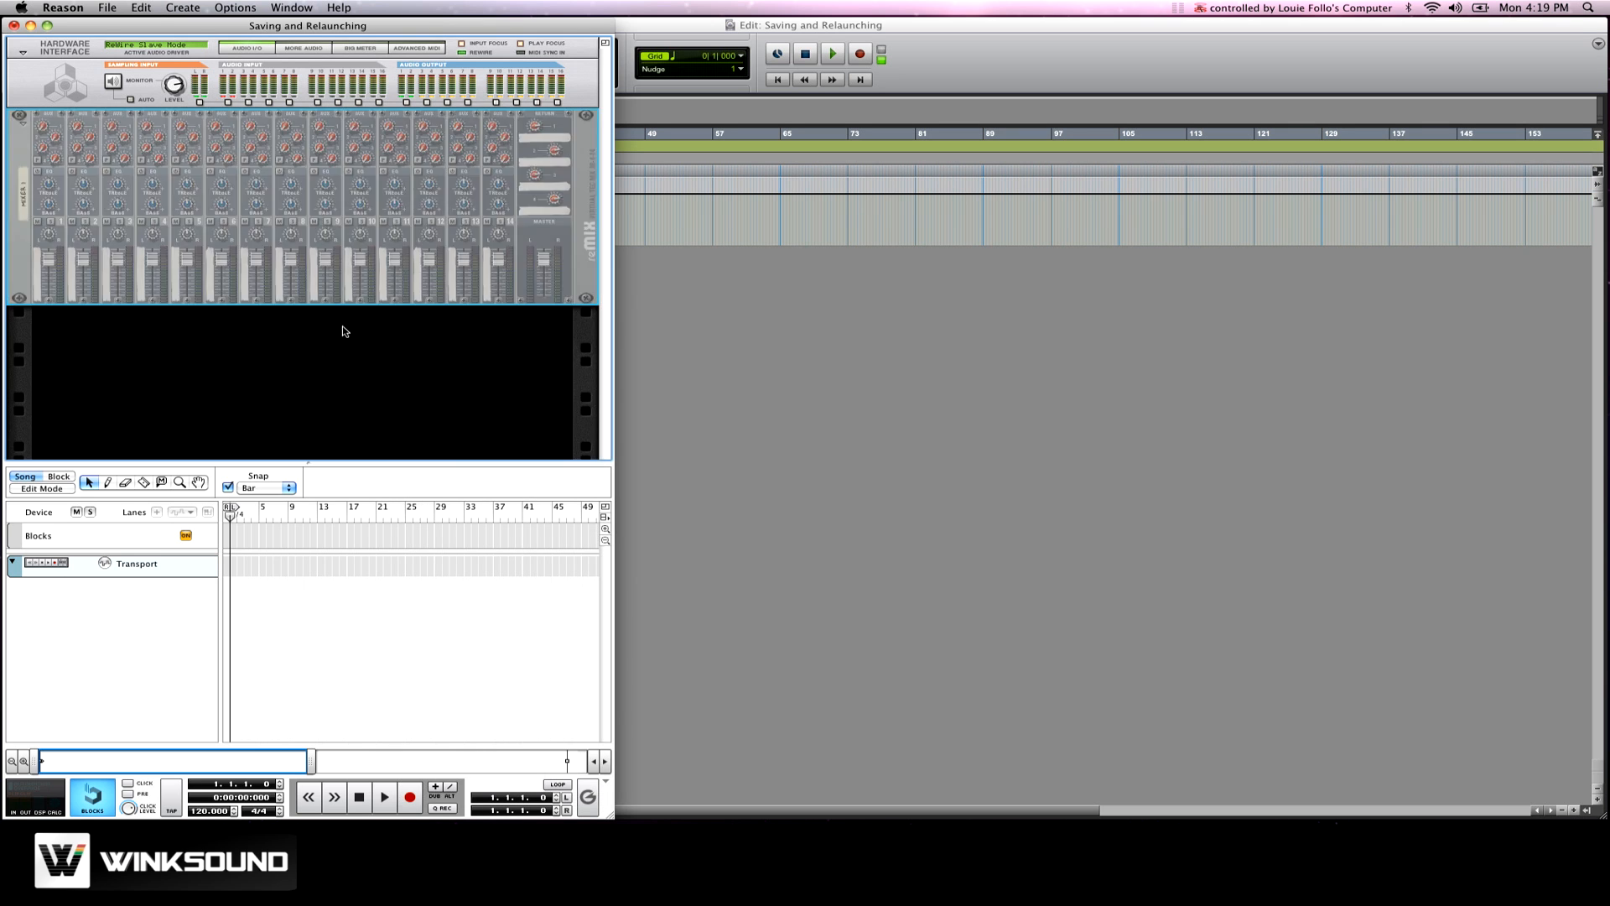
Add a SubTractor synth to the rack, then reopen Saving and Relaunching.ptf in Pro Tools.
right_click(344, 330)
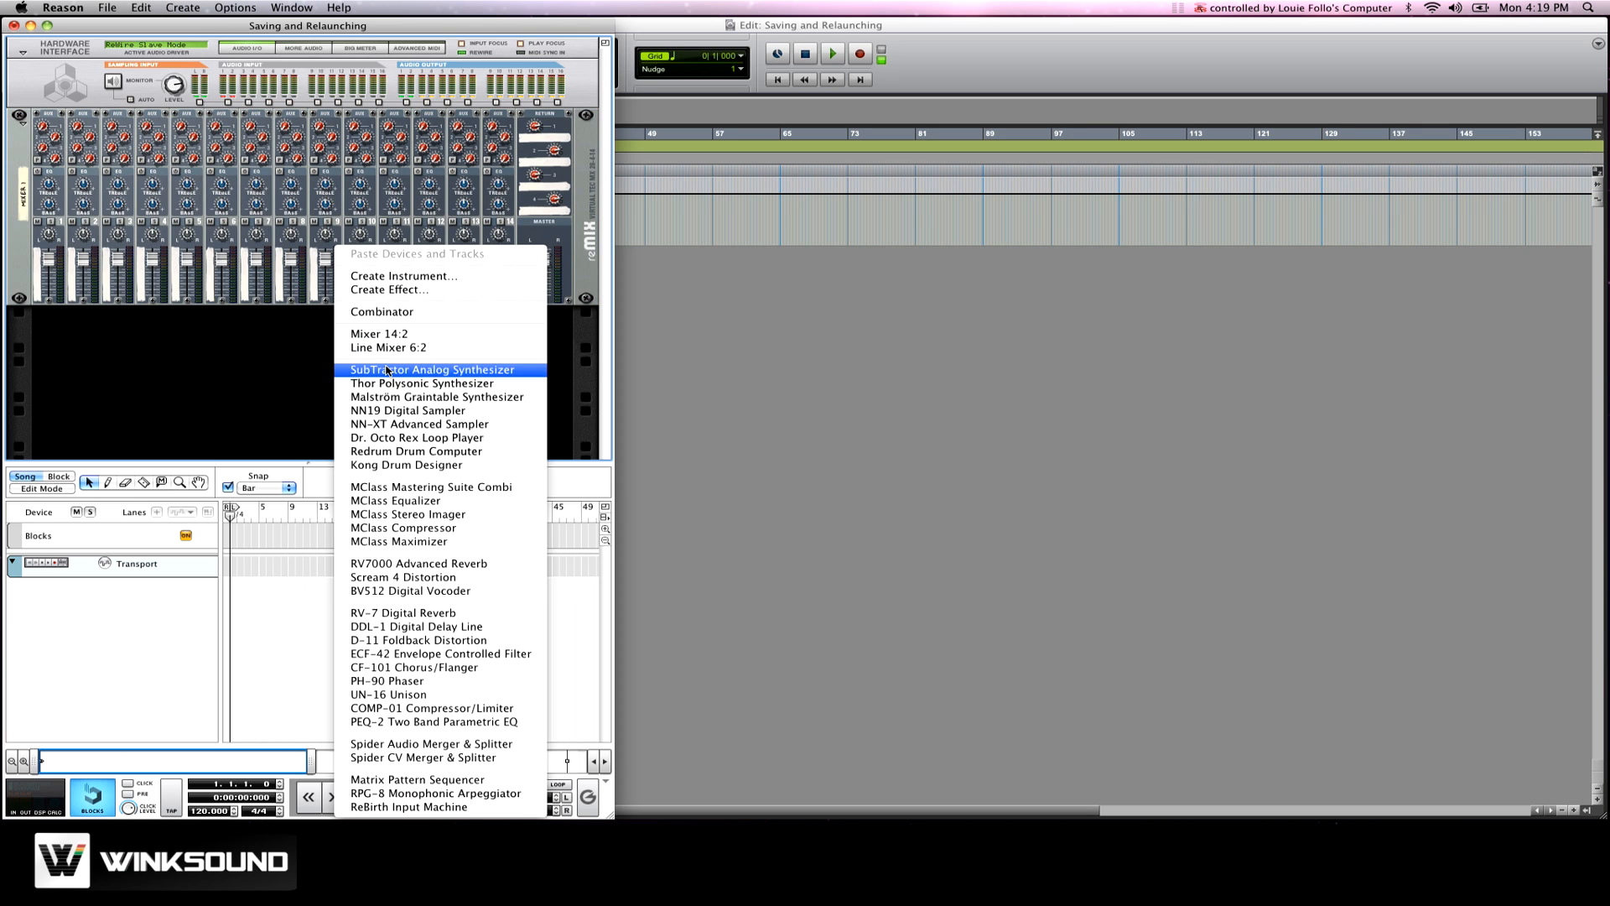
left_click(433, 369)
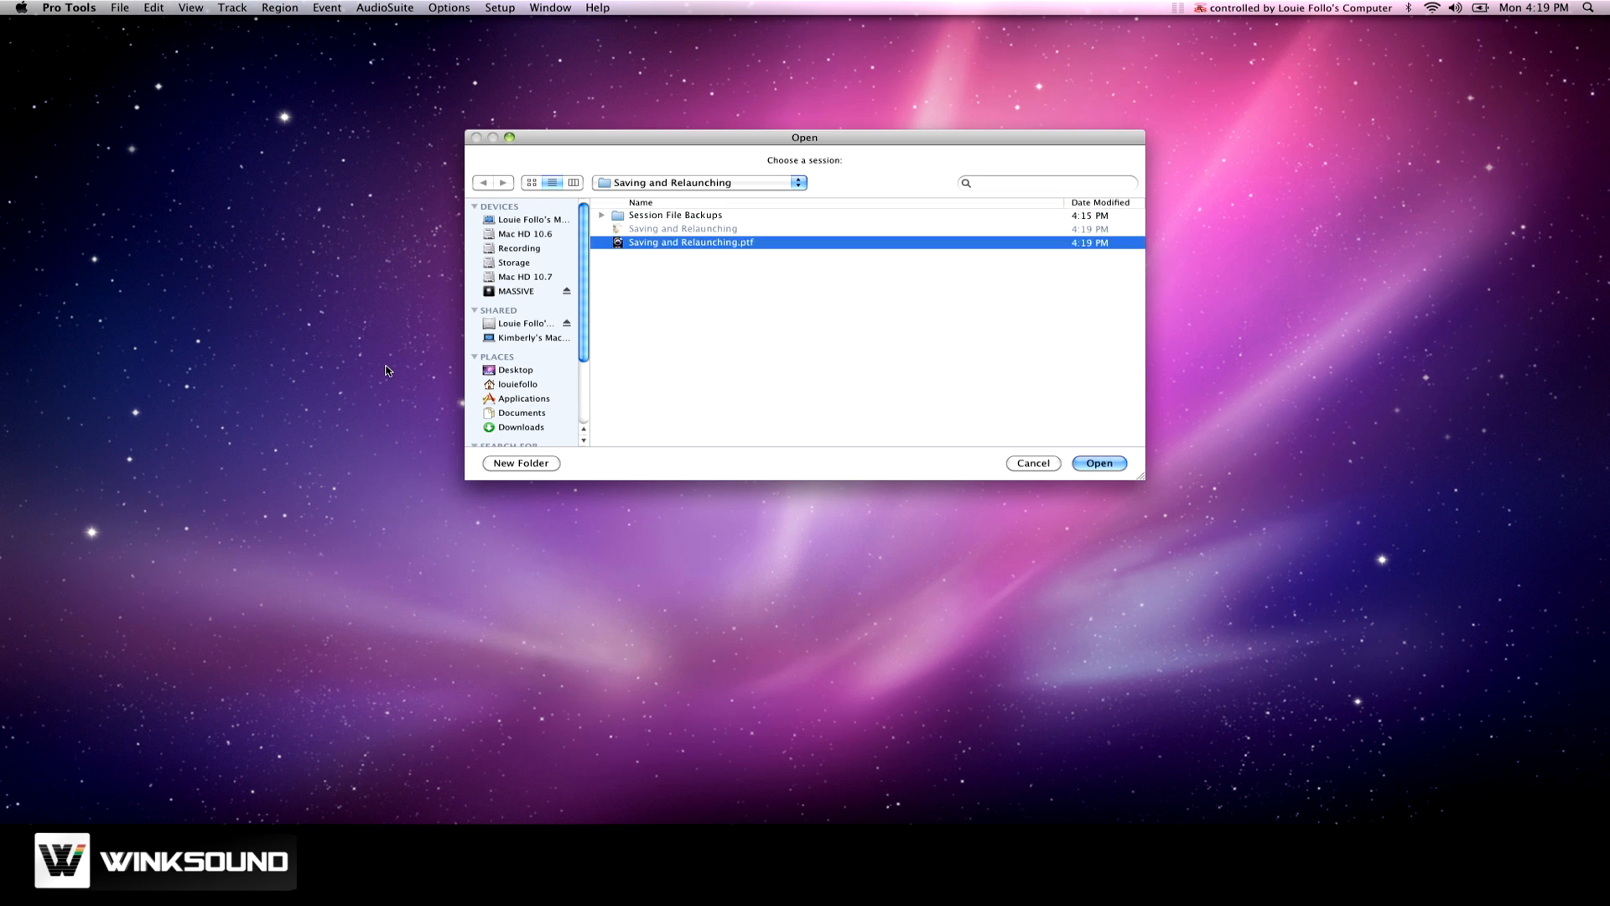
left_click(1097, 462)
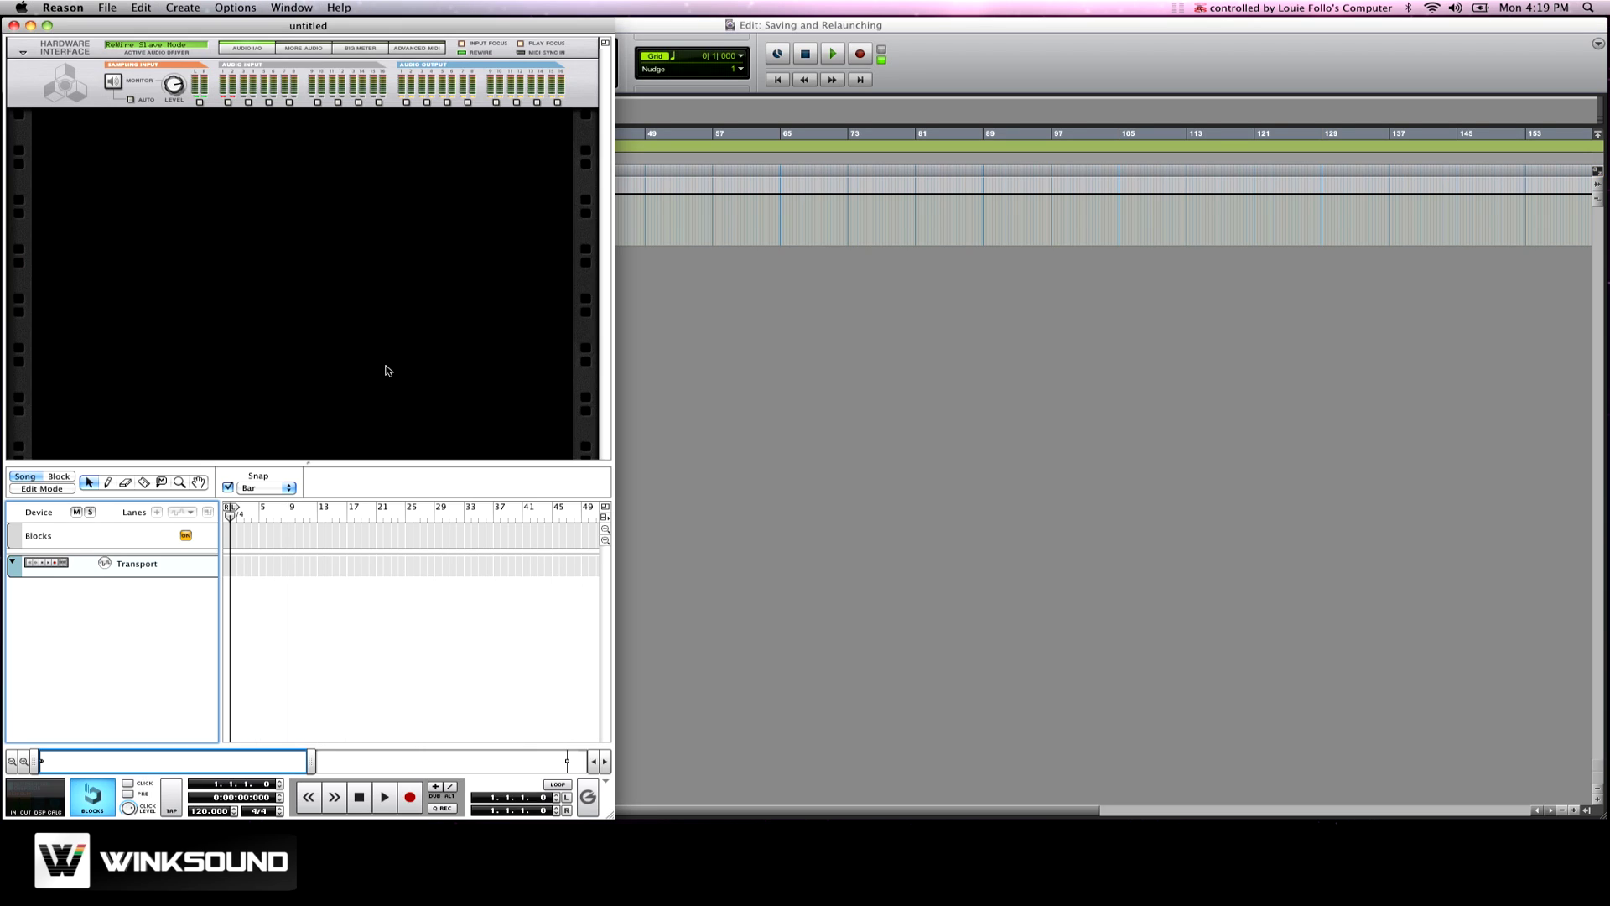
mouse_move(118, 8)
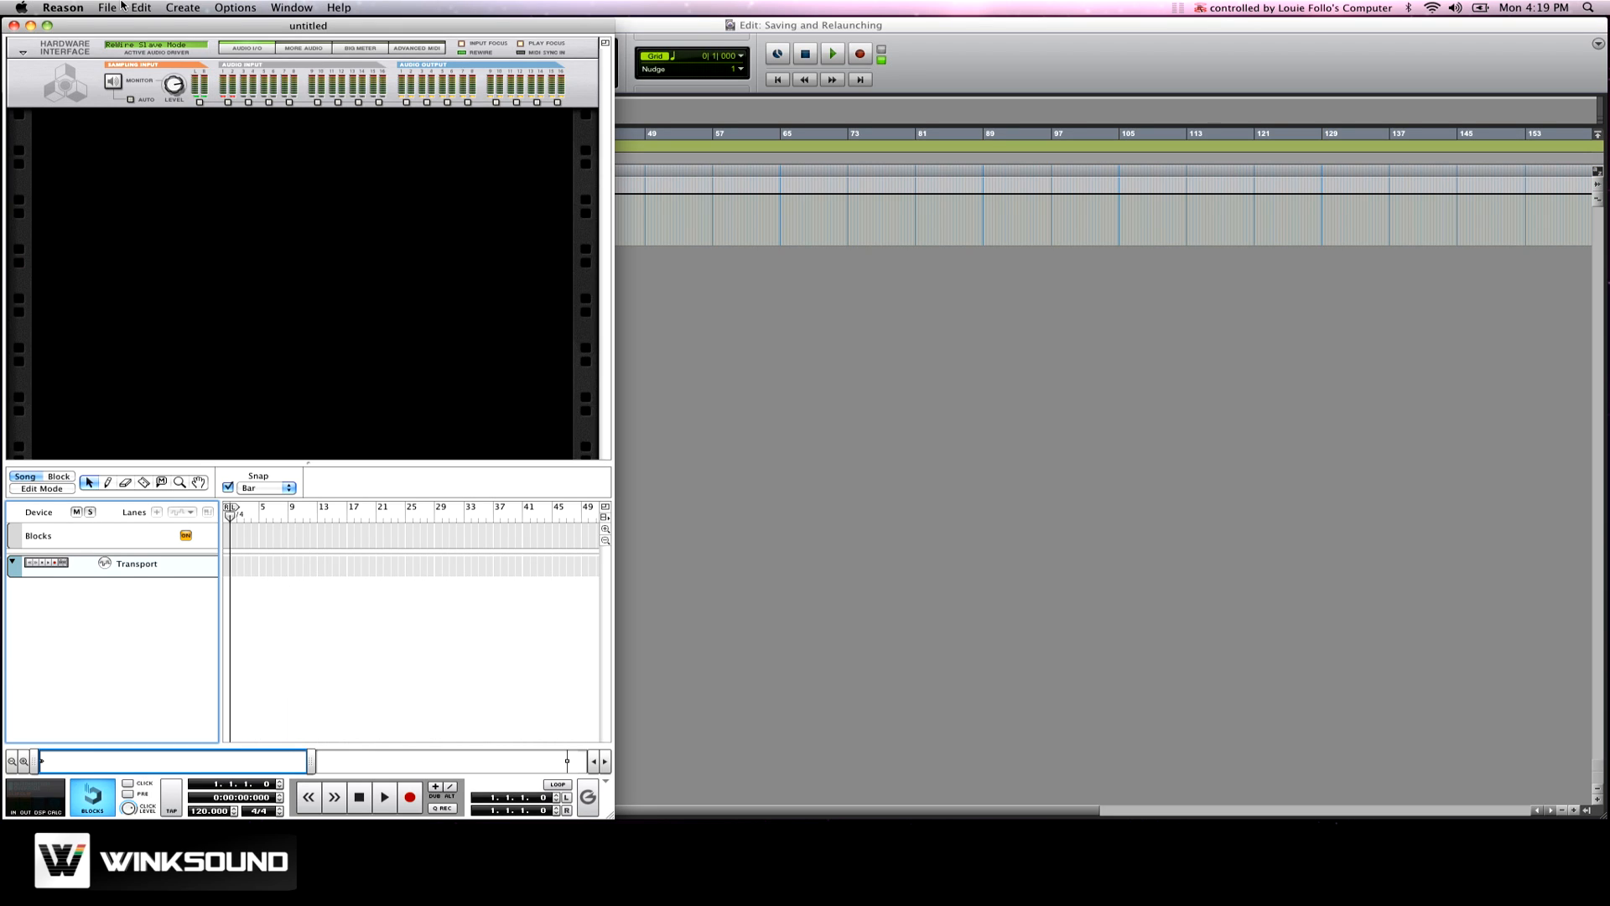
Bring up Reason's Song Browser from the File menu's Open command.
left_click(106, 8)
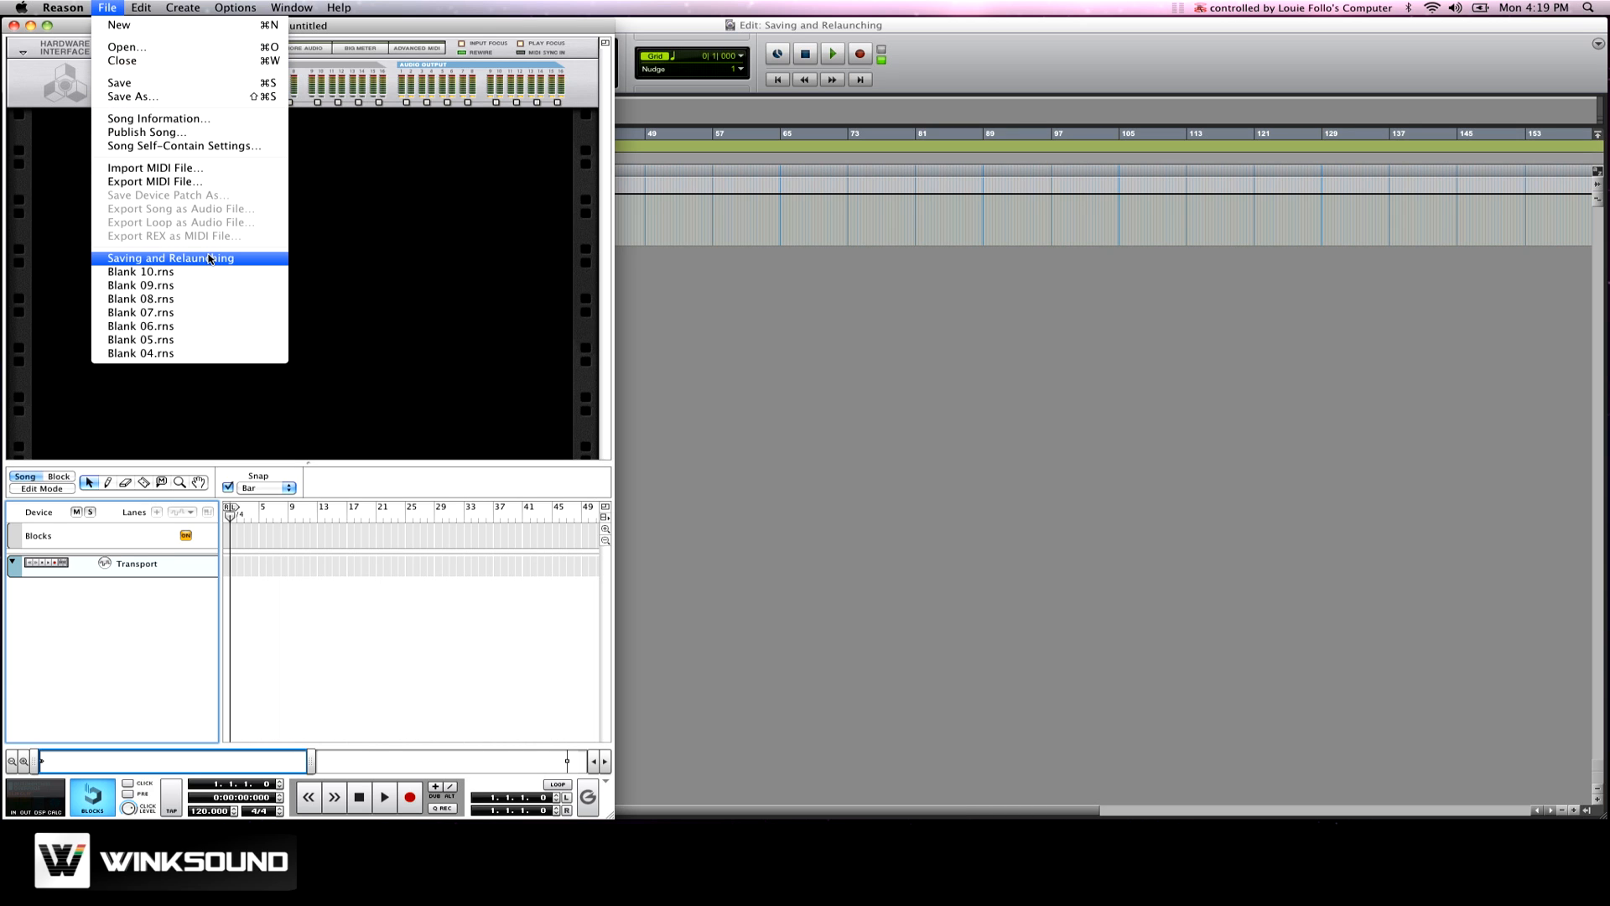
mouse_move(191, 233)
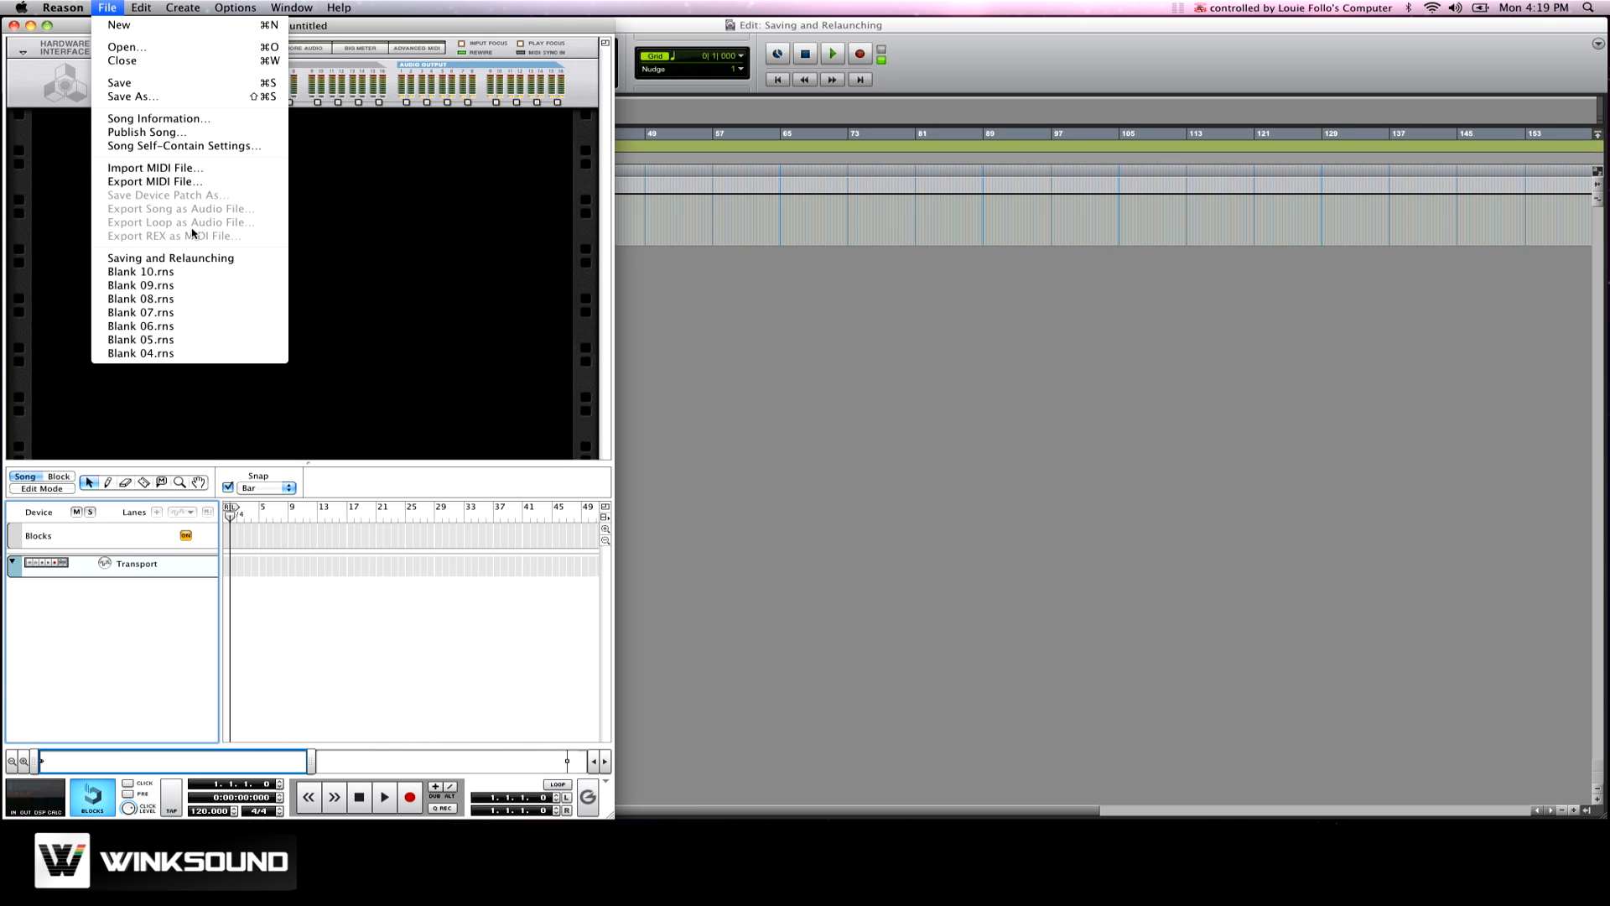
mouse_move(125, 47)
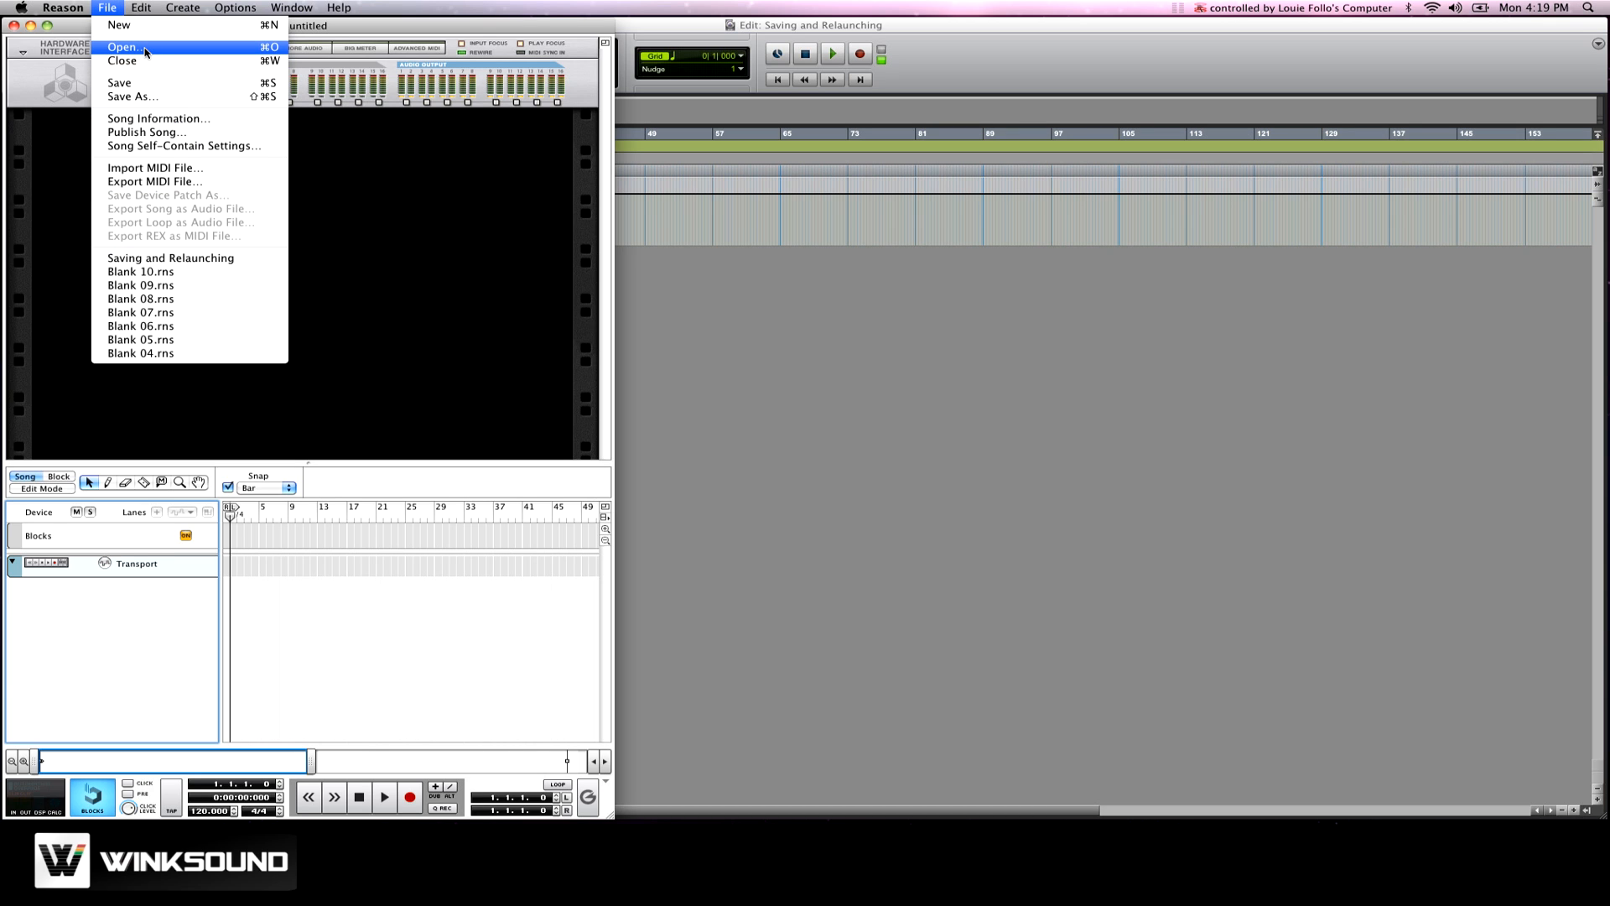
left_click(124, 46)
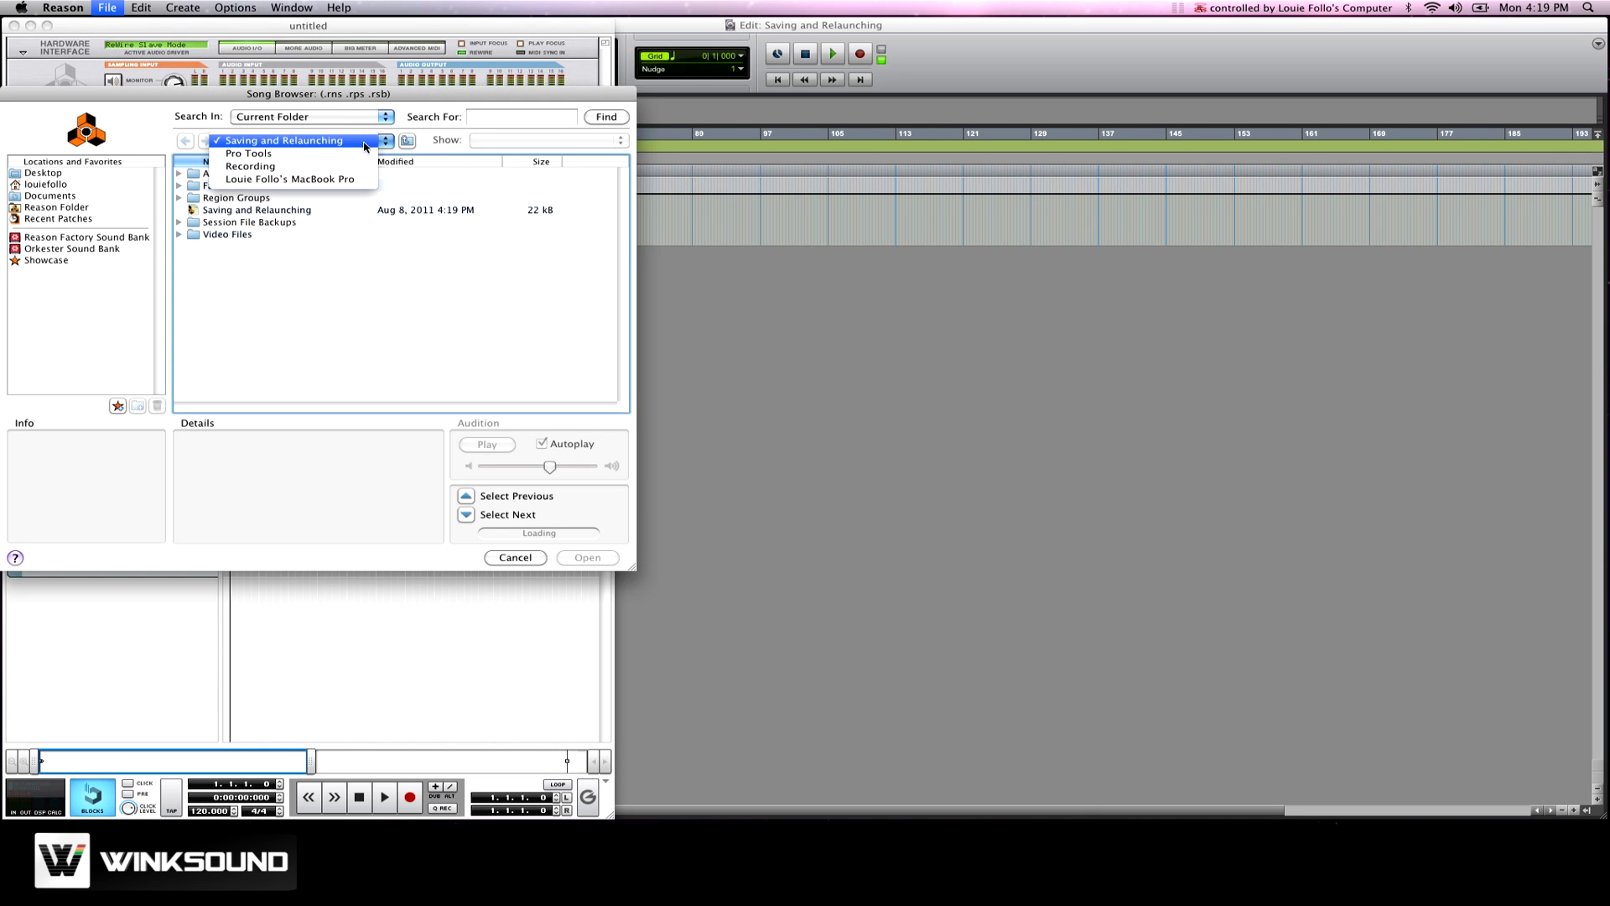
Load the 'Saving and Relaunching' song file from the Saving and Relaunching folder.
left_click(305, 140)
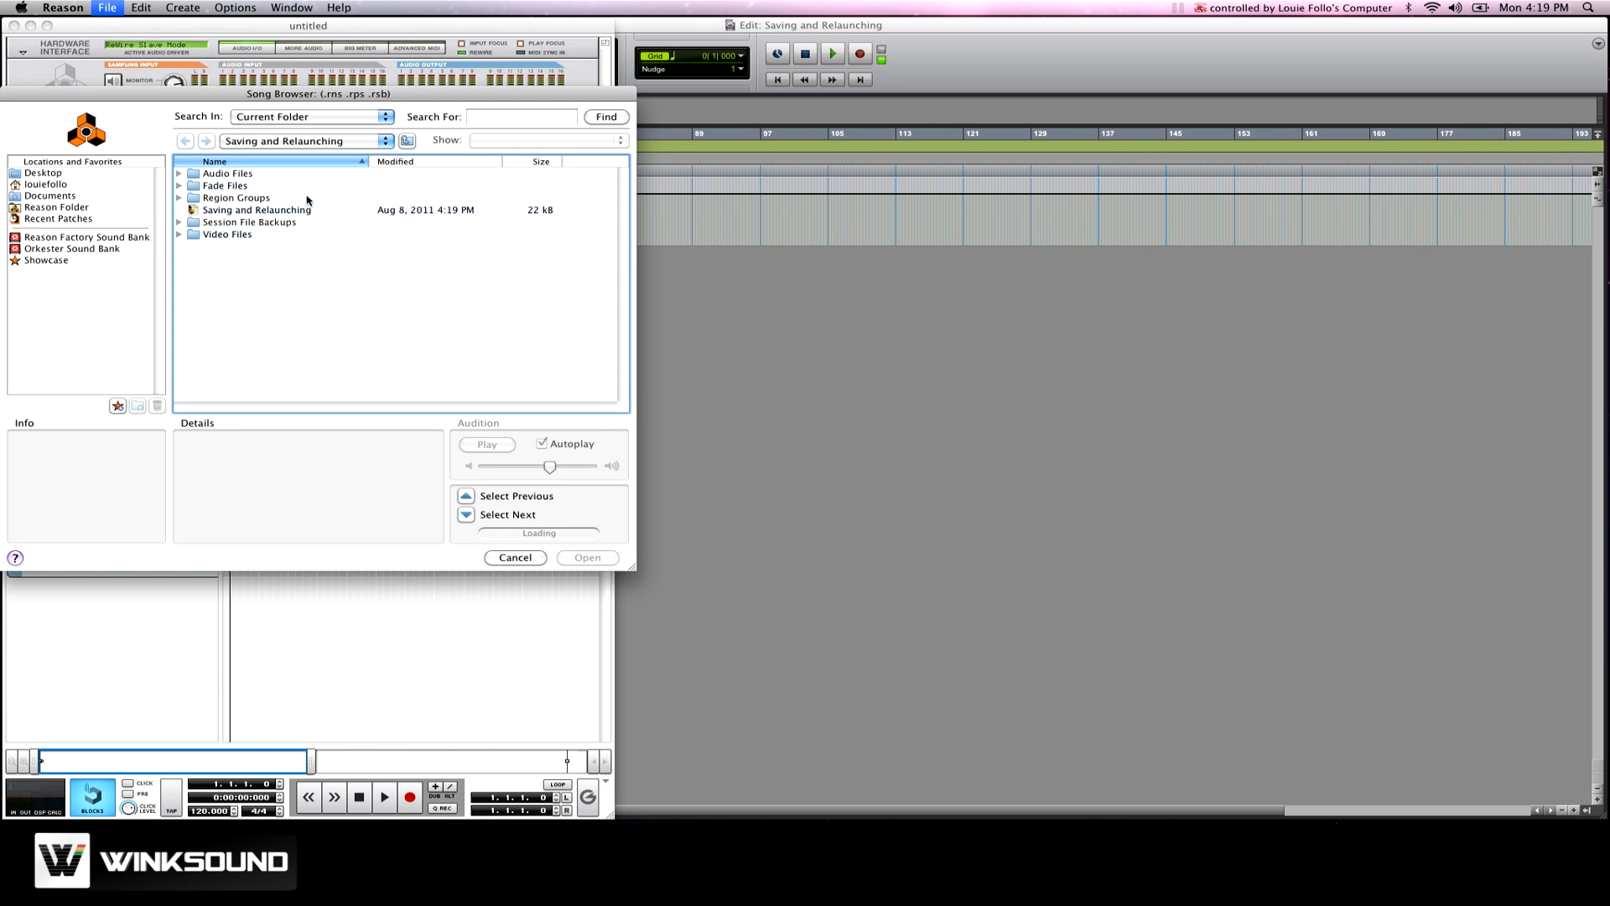
left_click(257, 210)
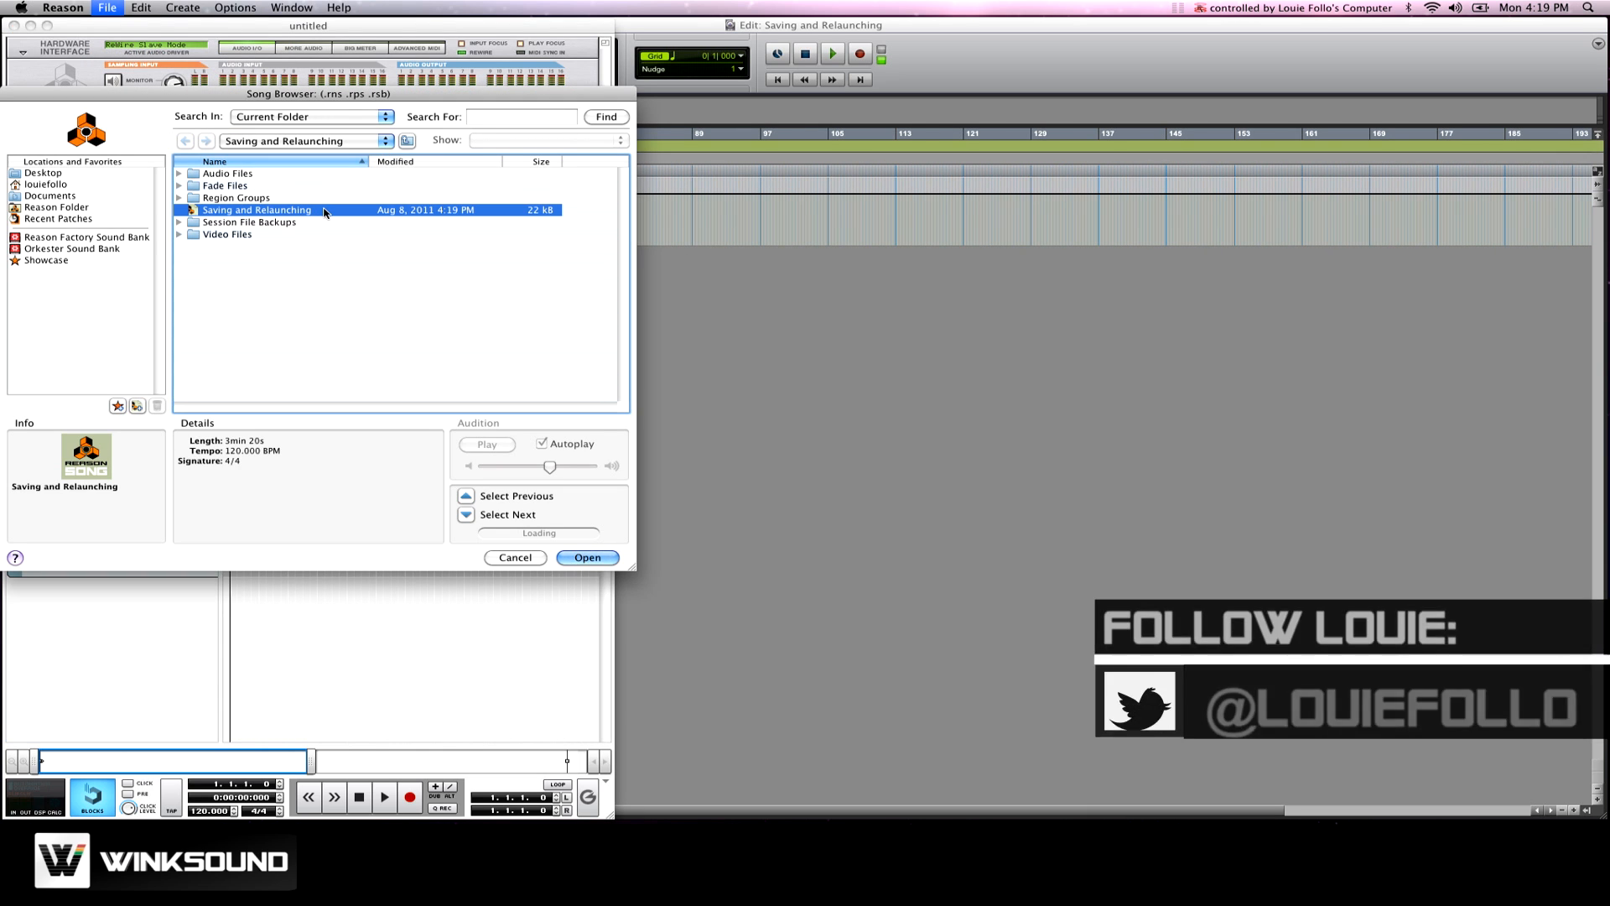
left_click(587, 557)
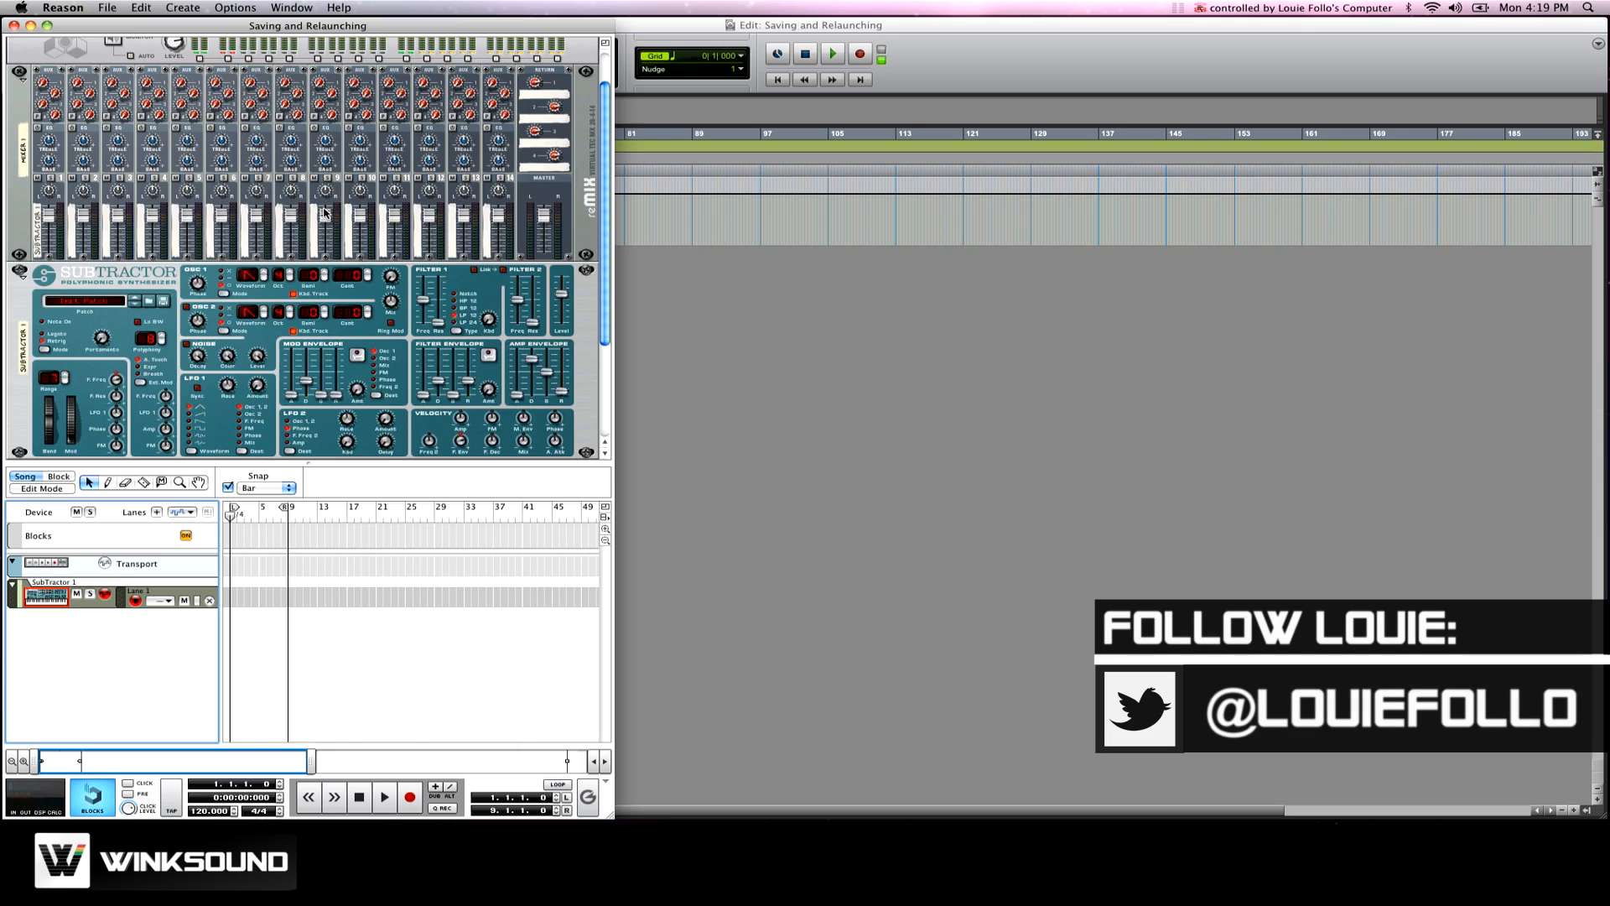